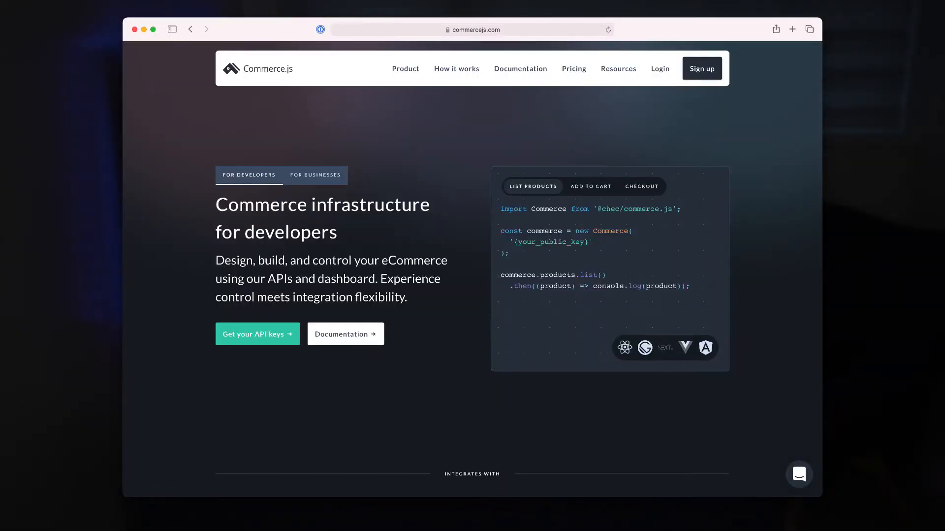
- Log in from commercejs.com to reach the Chec dashboard Orders overview
{"action": "left_click", "coordinate": [315, 175]}
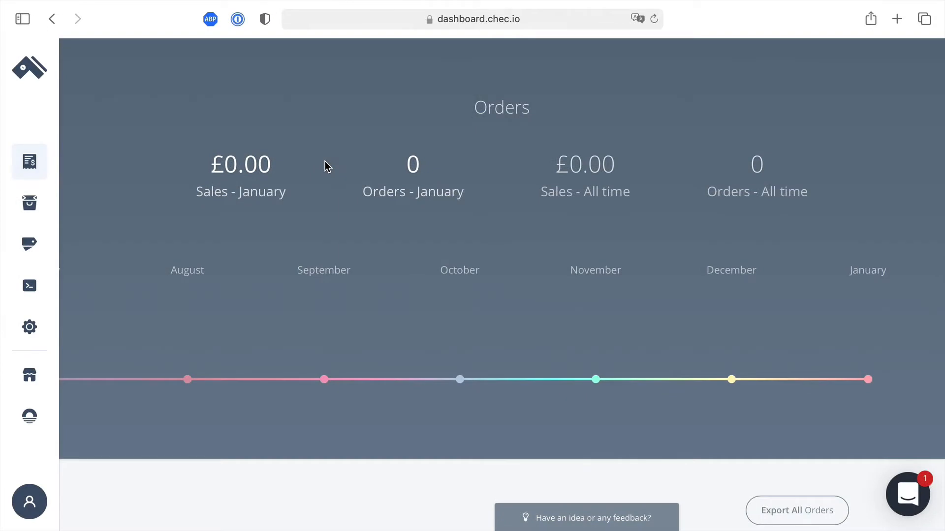
- Go to Settings > Data to show the Collected Data settings page
{"action": "left_click", "coordinate": [29, 327]}
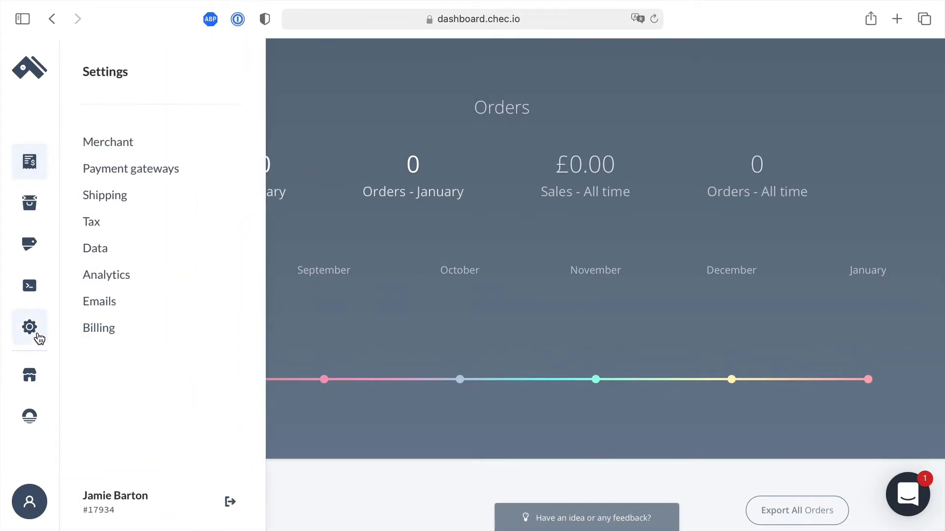
{"action": "left_click", "coordinate": [95, 248]}
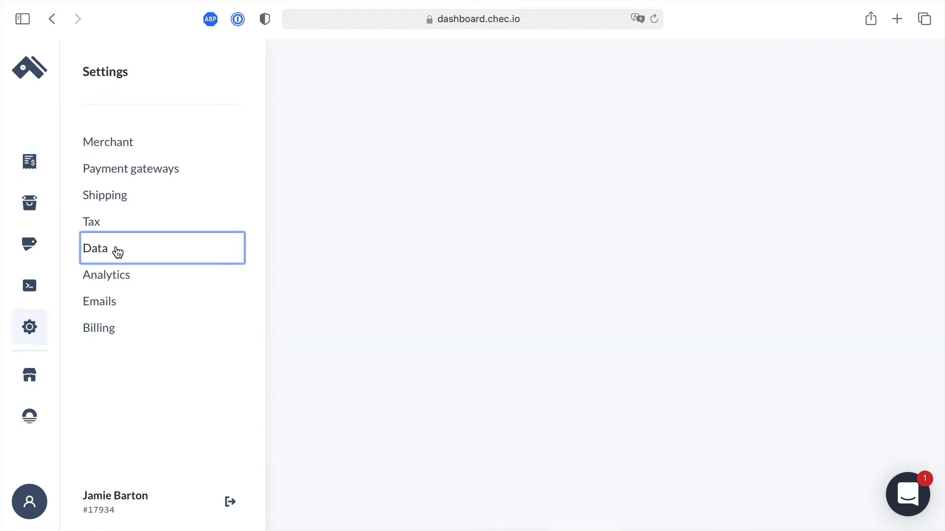
{"action": "left_click", "coordinate": [94, 248]}
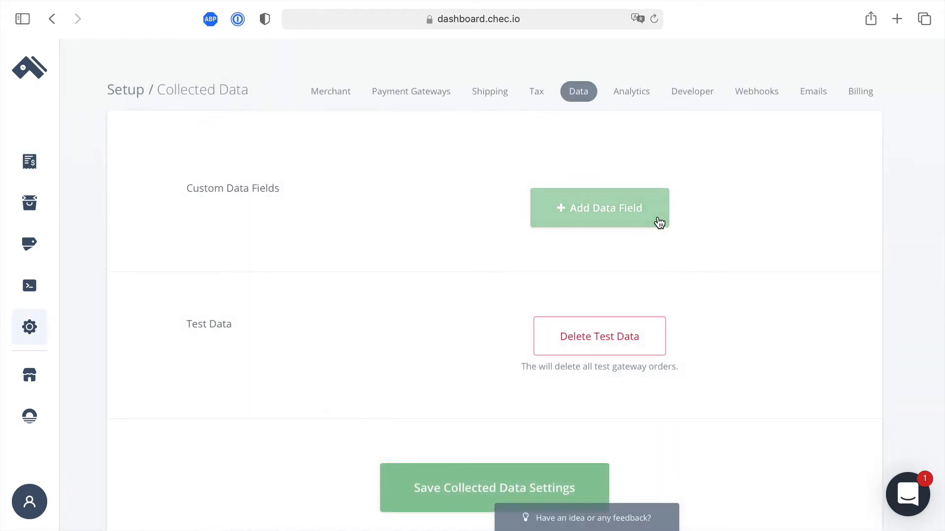
- Add a custom text data field named 'Notes' and start a second field
{"action": "left_click", "coordinate": [600, 208]}
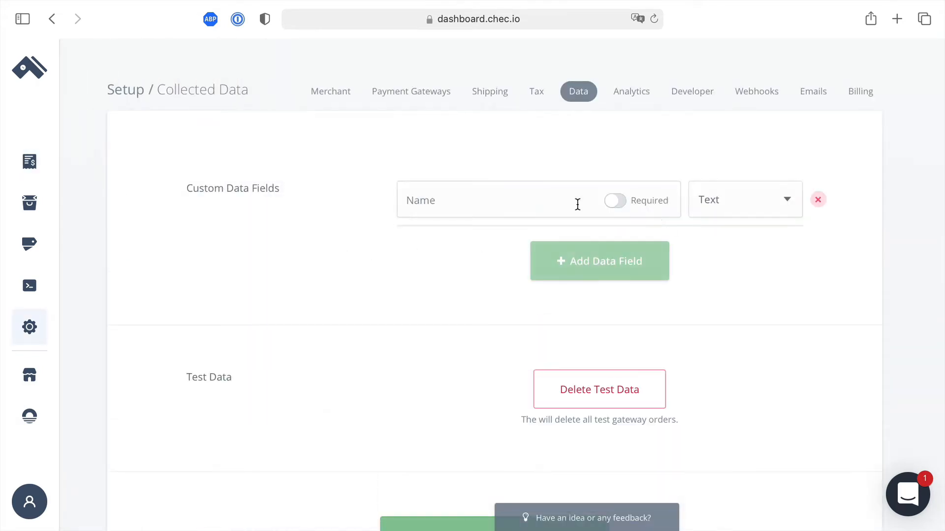
{"action": "type", "text": "Note"}
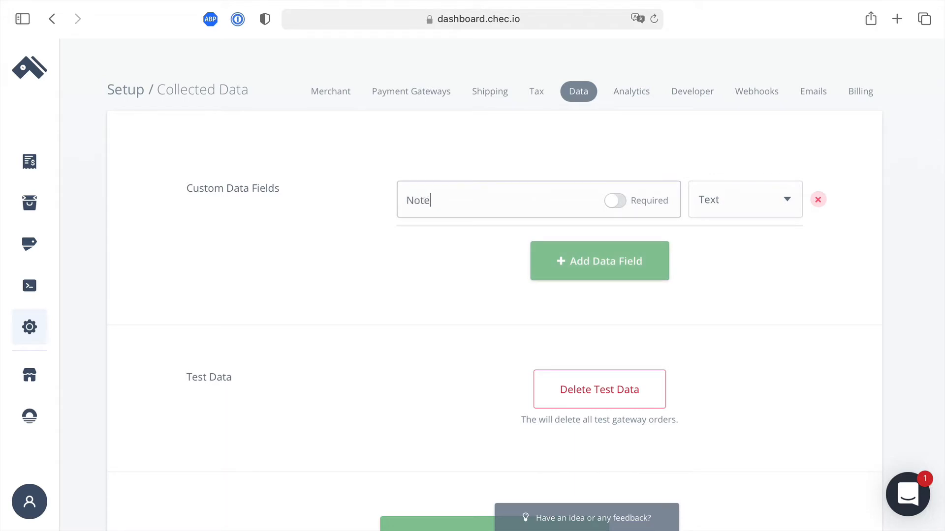
{"action": "type", "text": "s"}
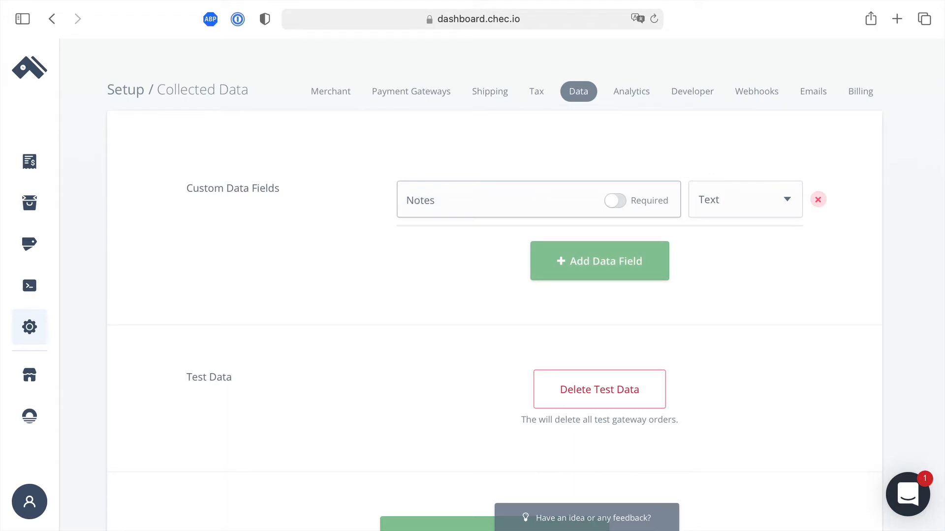
{"action": "left_click", "coordinate": [599, 261]}
{"action": "type", "text": "F"}
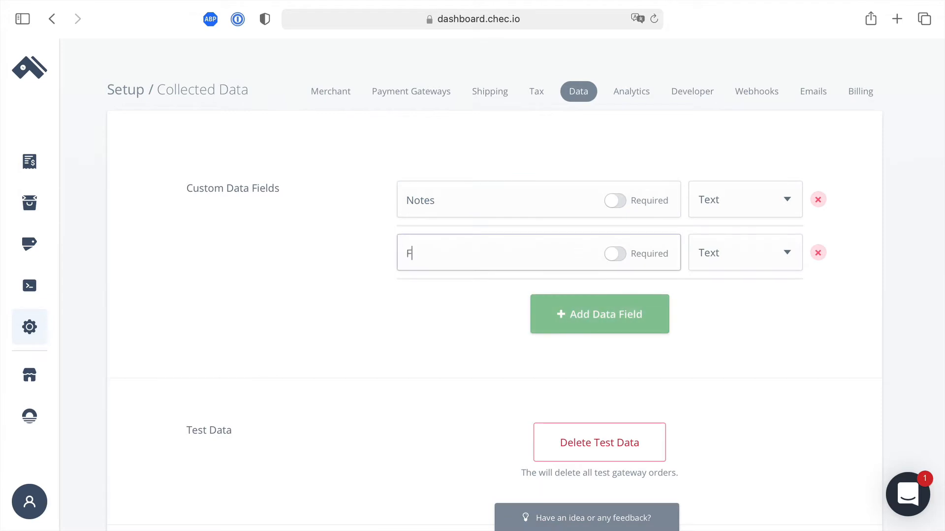
- Name the second field 'Free gift selection' and make it a Radio type
{"action": "type", "text": "ree gift"}
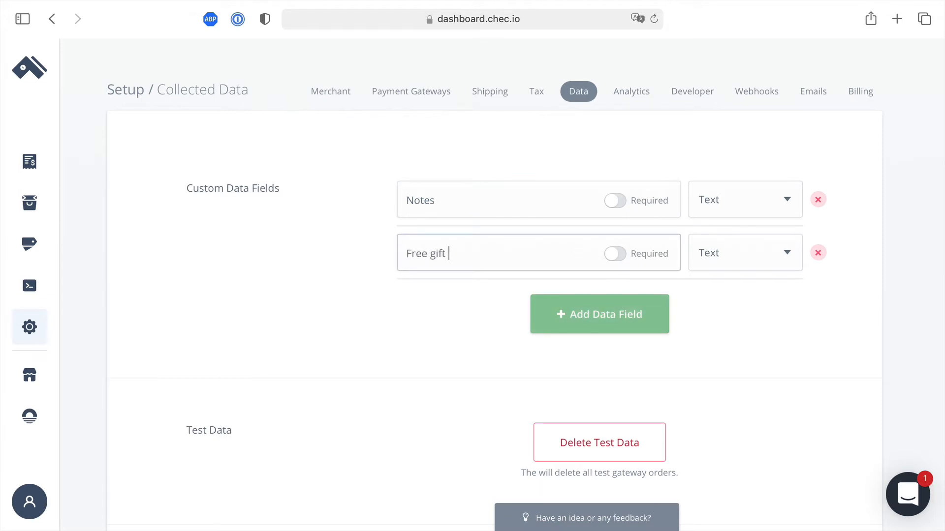
{"action": "type", "text": "selection"}
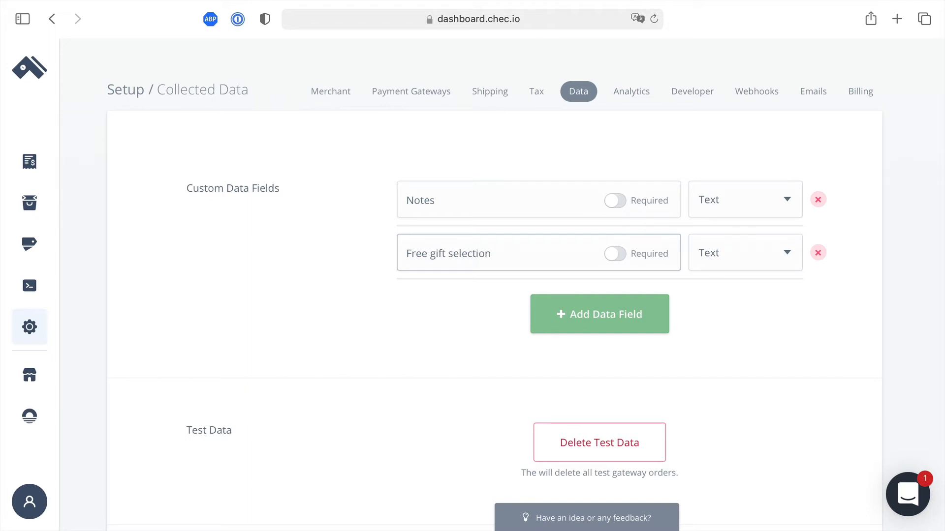
{"action": "left_click", "coordinate": [744, 253]}
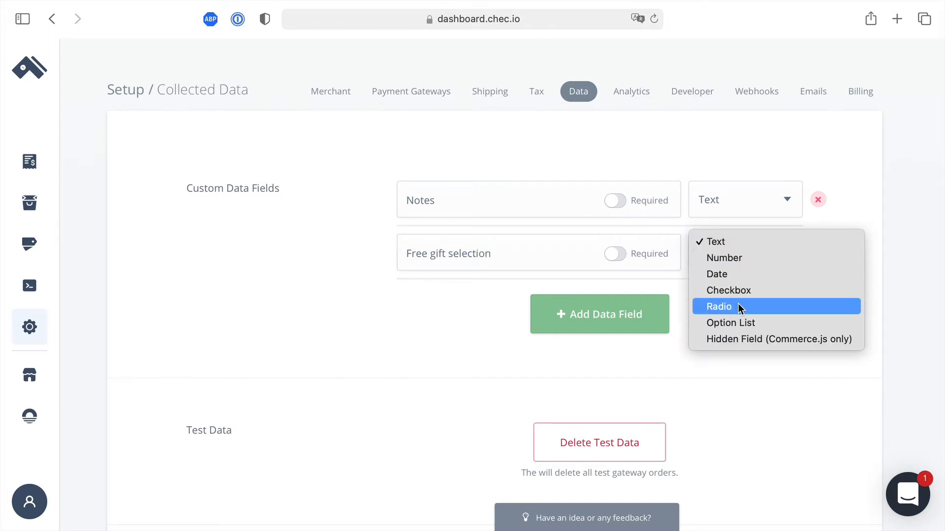
{"action": "left_click", "coordinate": [718, 307]}
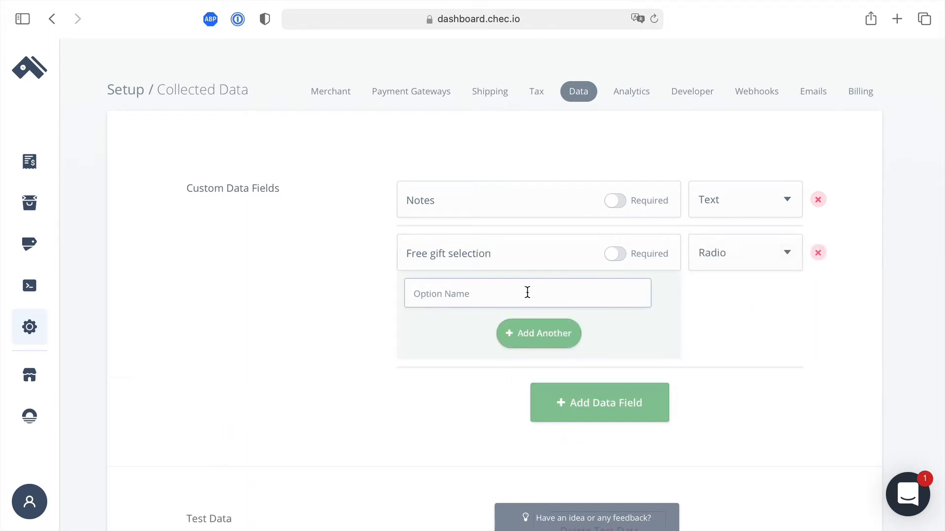
- Give the radio field the options Book, Socks and Tshirt
{"action": "type", "text": "Book"}
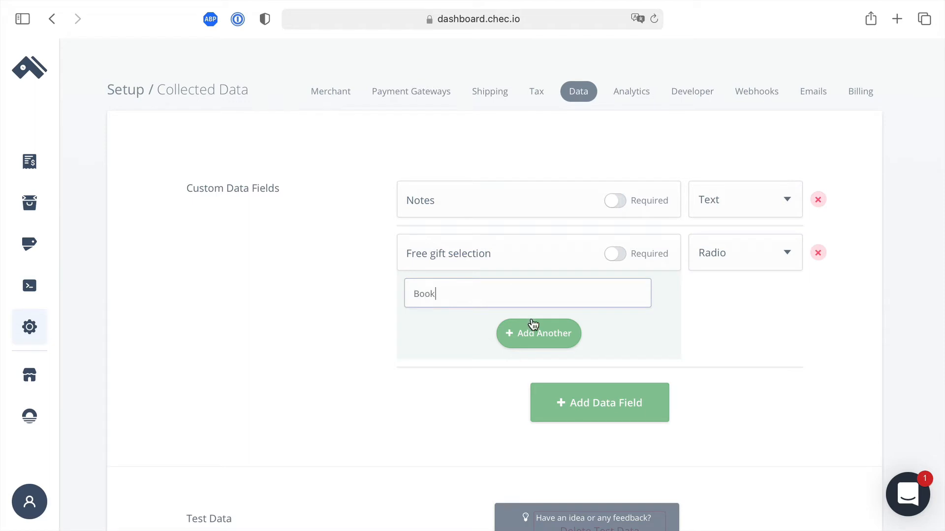
{"action": "left_click", "coordinate": [538, 333]}
{"action": "type", "text": "Socks"}
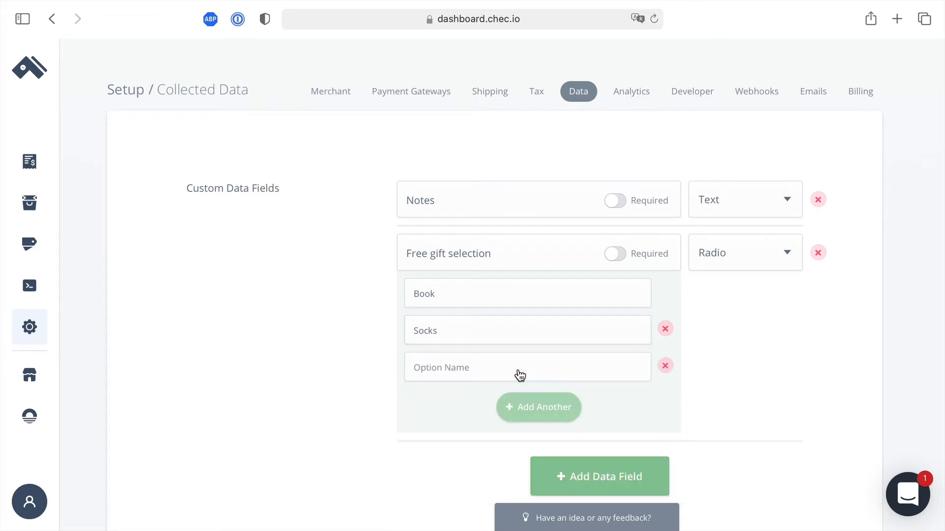
{"action": "type", "text": "T"}
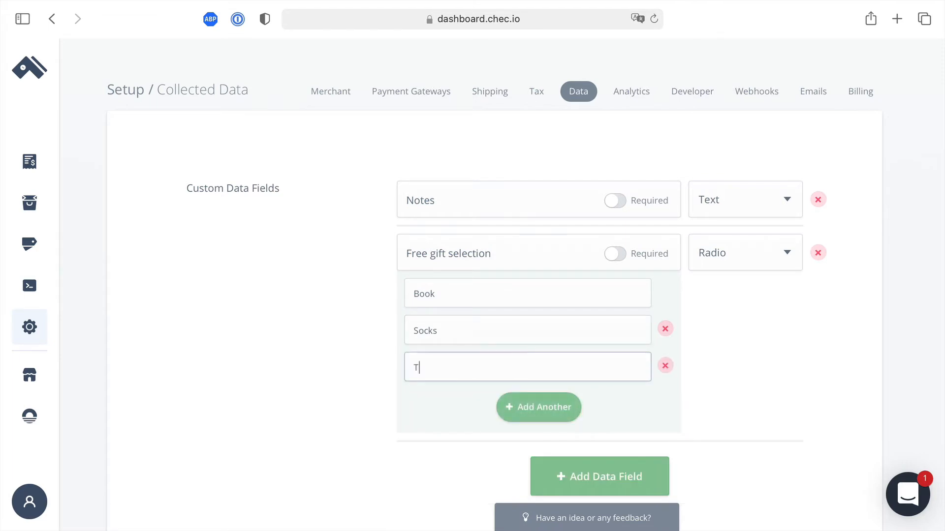
{"action": "type", "text": "shirt"}
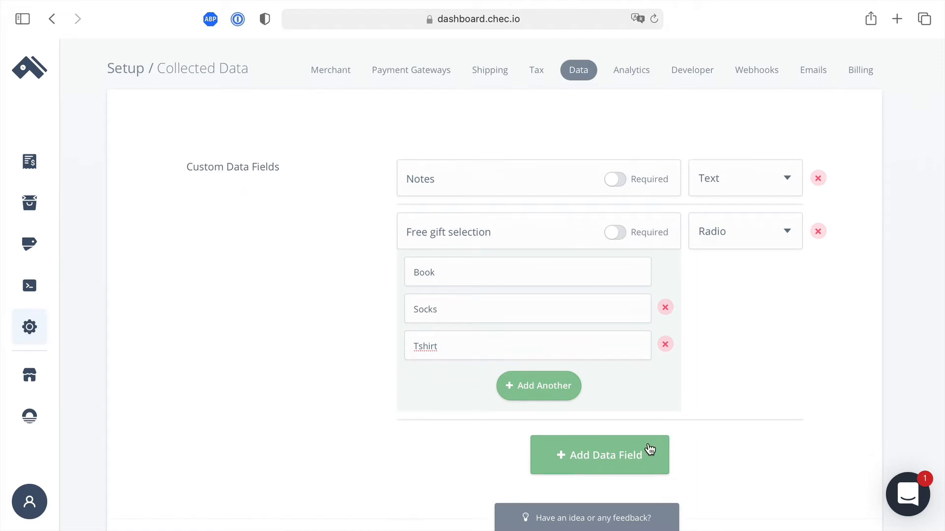
- Add a Checkbox field 'Subscribe me to new product updates', then a fourth blank field
{"action": "left_click", "coordinate": [598, 455]}
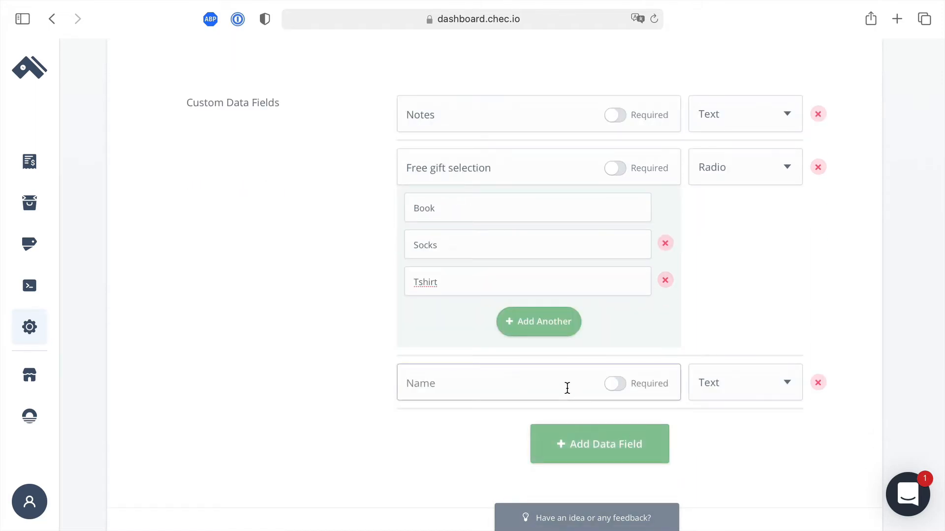
{"action": "type", "text": "Subscribe me to new"}
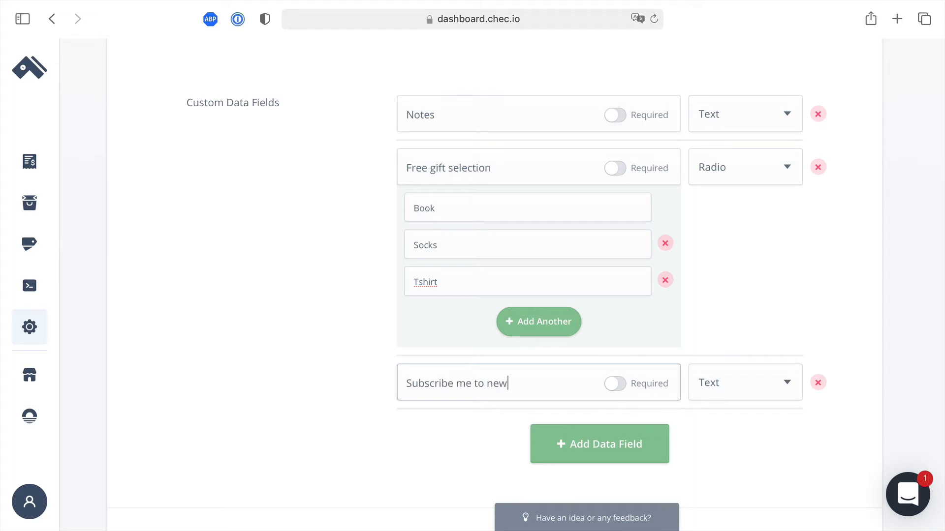
{"action": "type", "text": "product upda"}
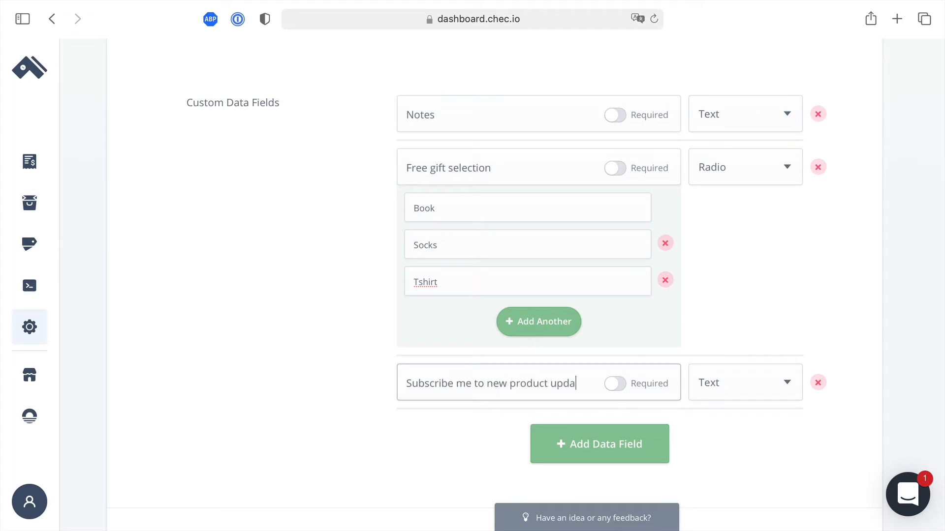
{"action": "type", "text": "tes"}
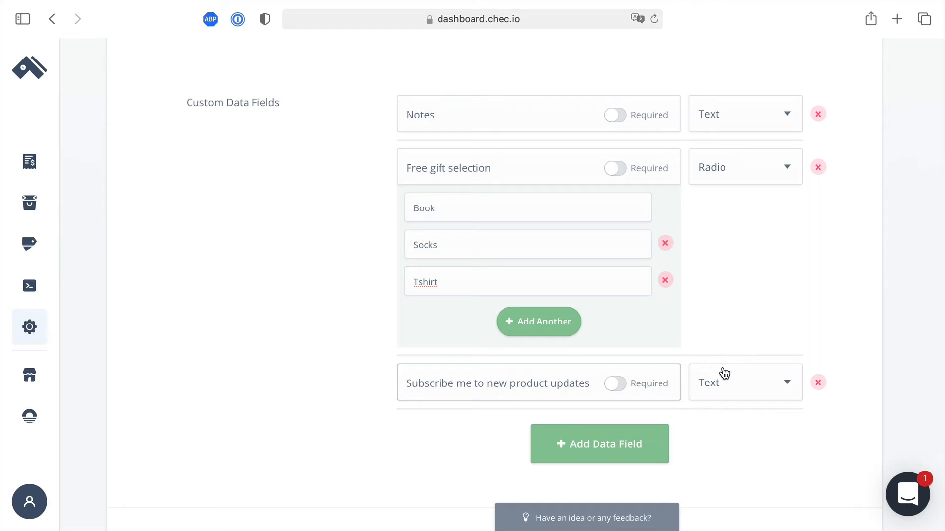
{"action": "left_click", "coordinate": [742, 383]}
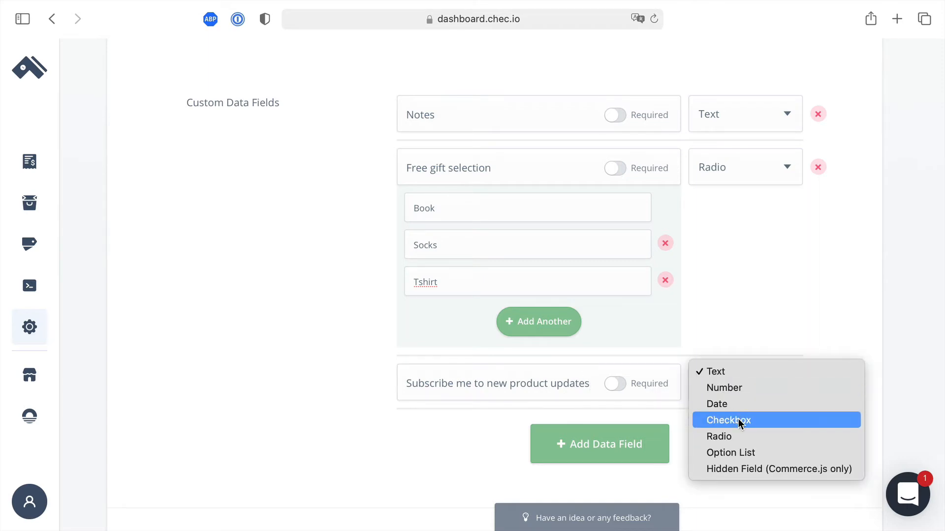
{"action": "left_click", "coordinate": [726, 420]}
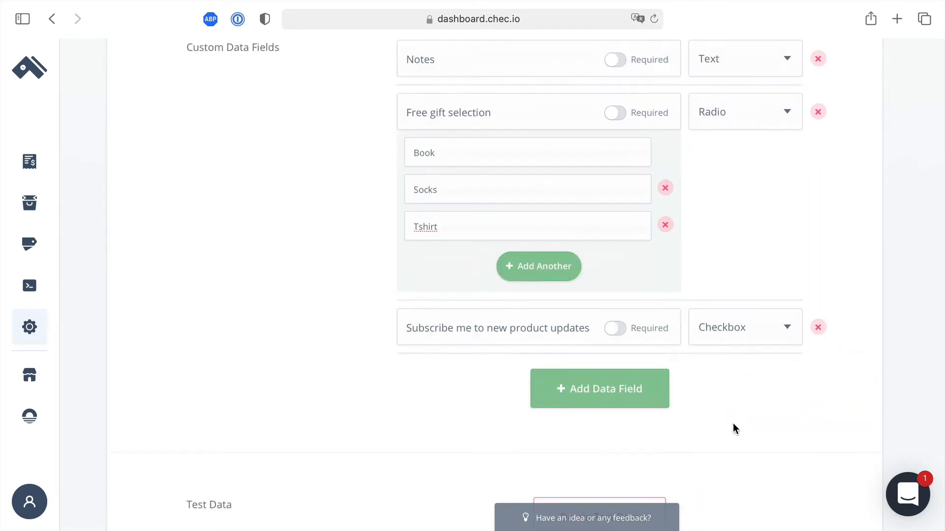
{"action": "left_click", "coordinate": [599, 388]}
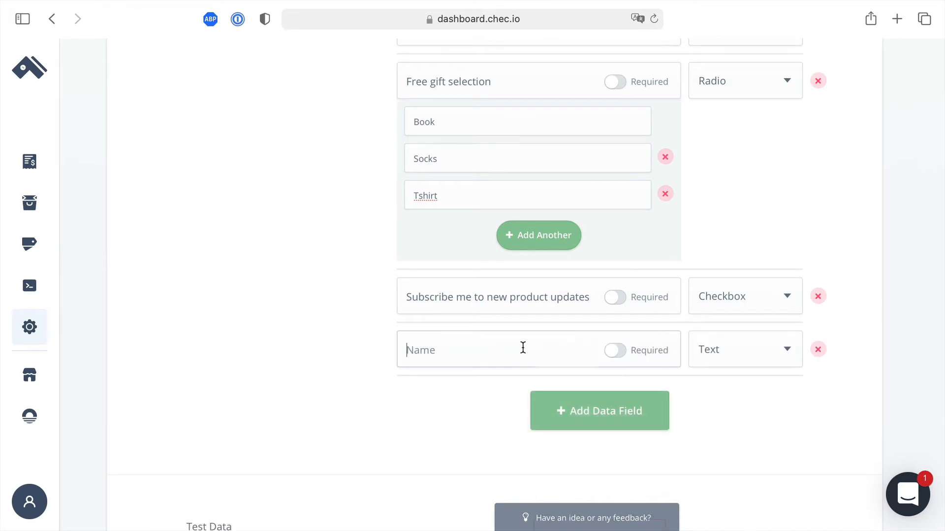
- Name the field 'I agree there is no refund policy' as a required checkbox
{"action": "type", "text": "I agree"}
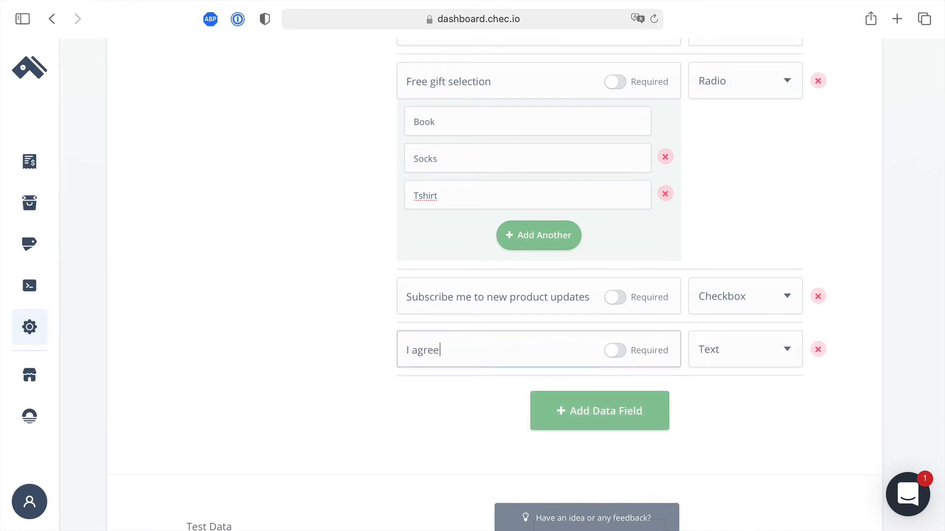
{"action": "type", "text": "t"}
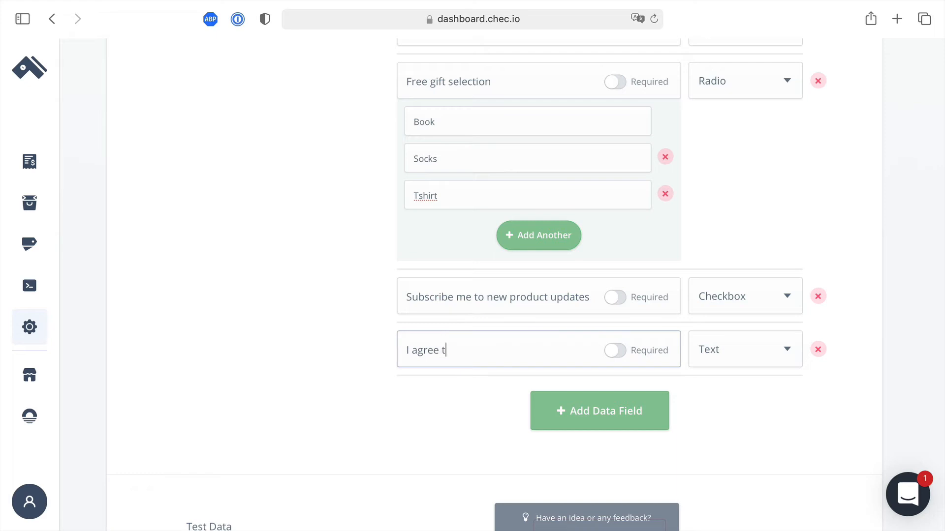
{"action": "type", "text": "here is no refund"}
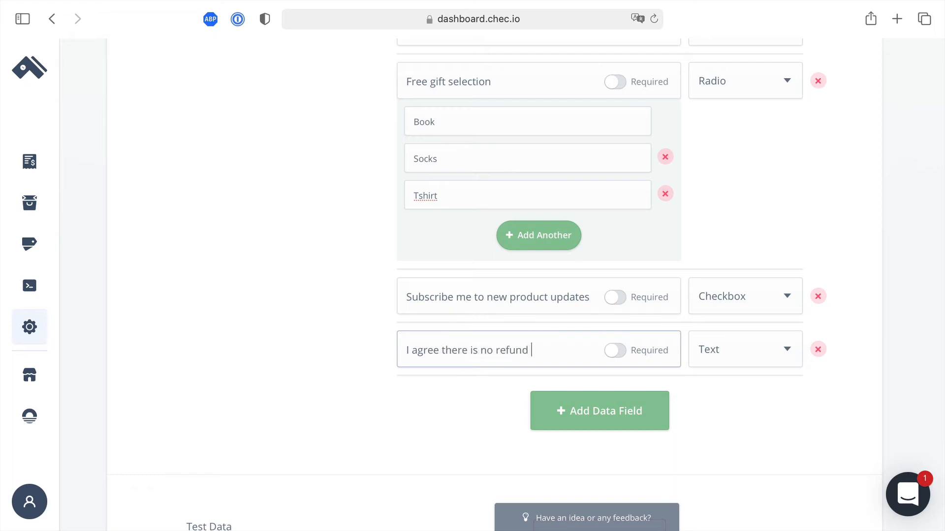
{"action": "type", "text": "policy"}
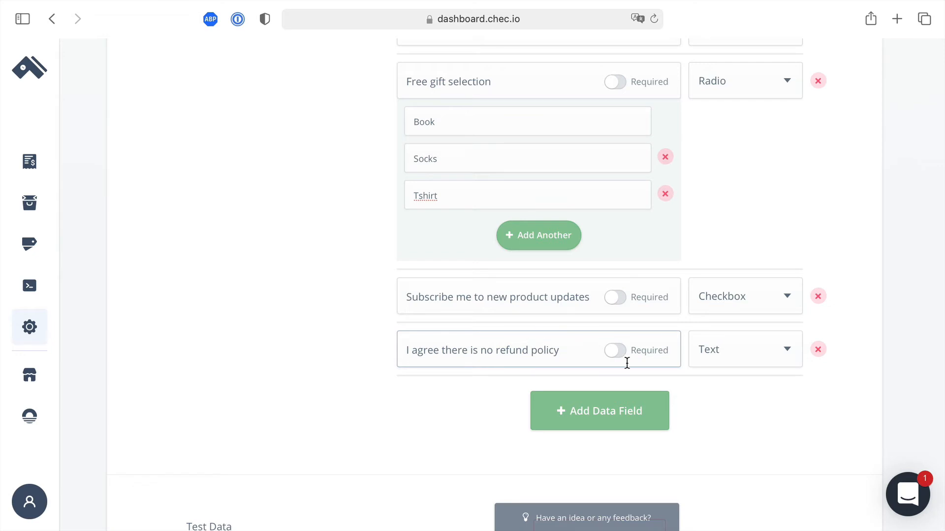
{"action": "left_click", "coordinate": [614, 350]}
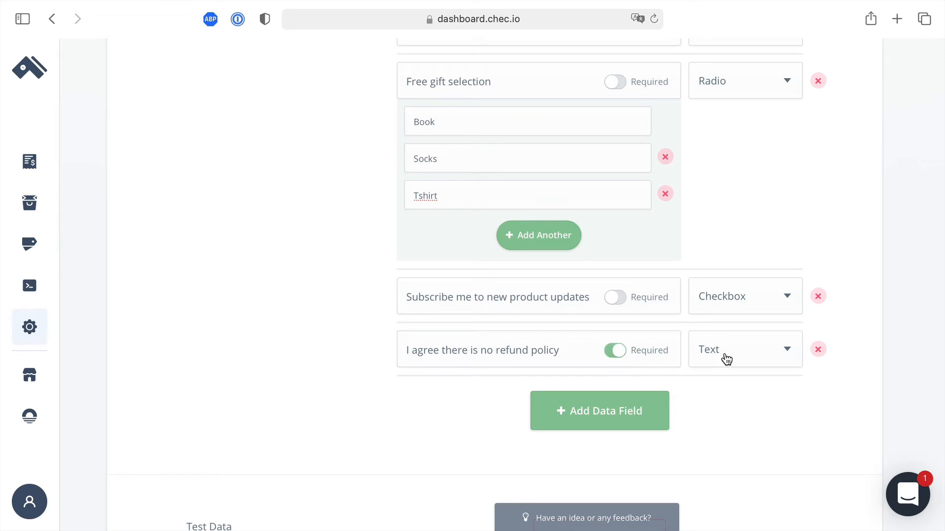
{"action": "left_click", "coordinate": [744, 349]}
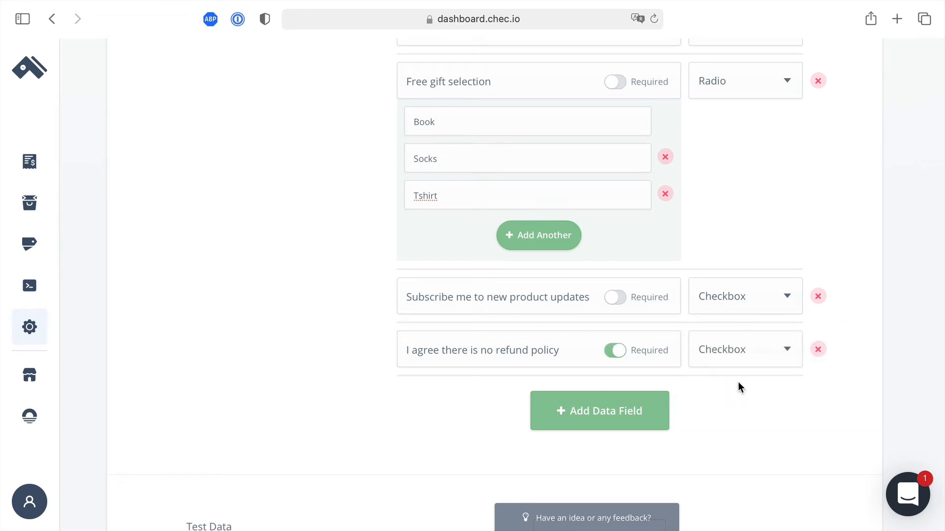
- Add a Number field 'Phone number for delivery updates' and save the Data settings
{"action": "left_click", "coordinate": [599, 411]}
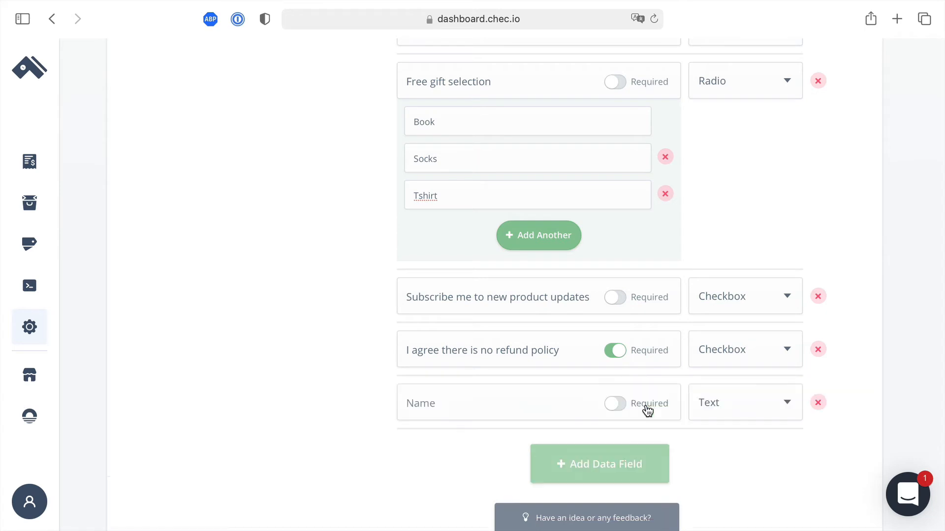
{"action": "type", "text": "Phone number for deliver"}
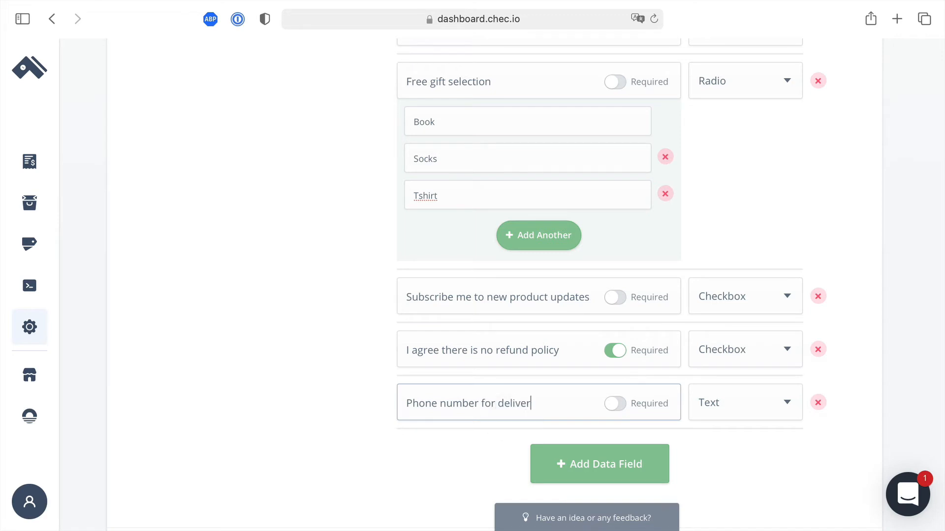
{"action": "type", "text": "y updates"}
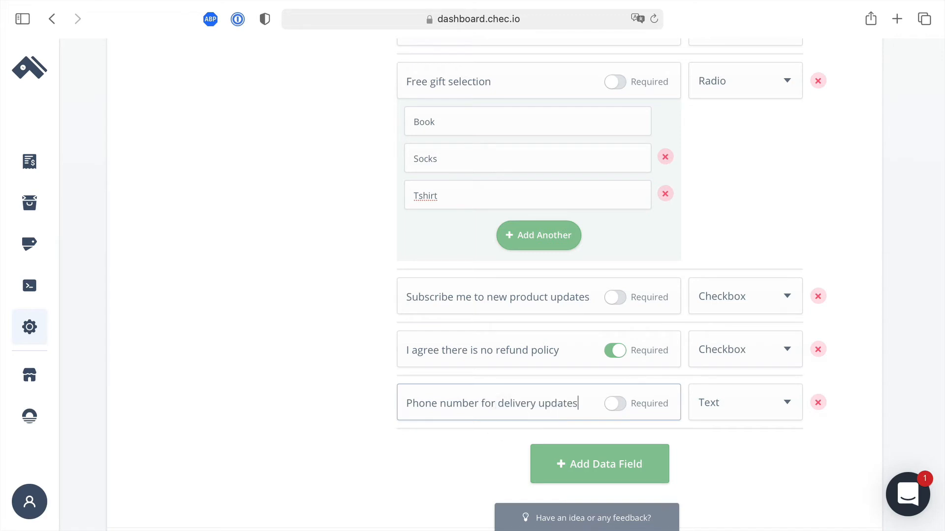
{"action": "left_click", "coordinate": [743, 402]}
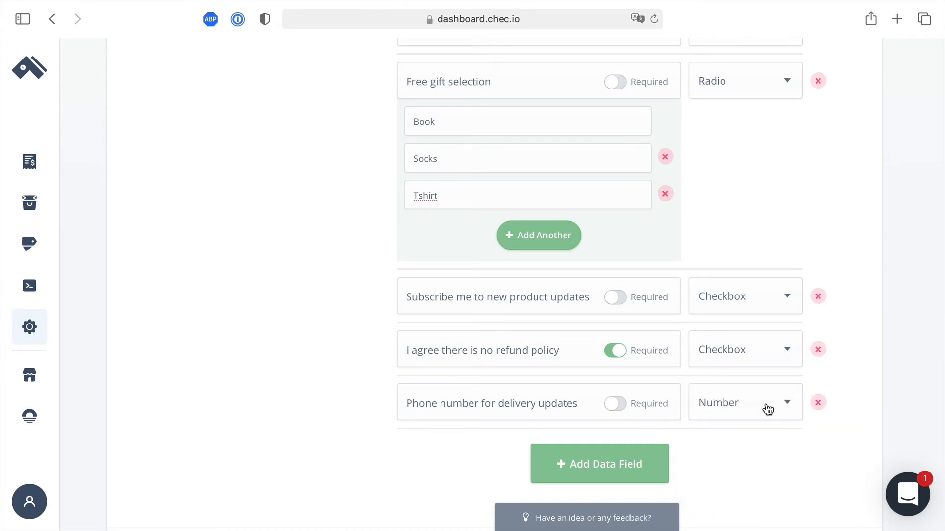
{"action": "scroll", "scroll_direction": "down", "scroll_amount": 3}
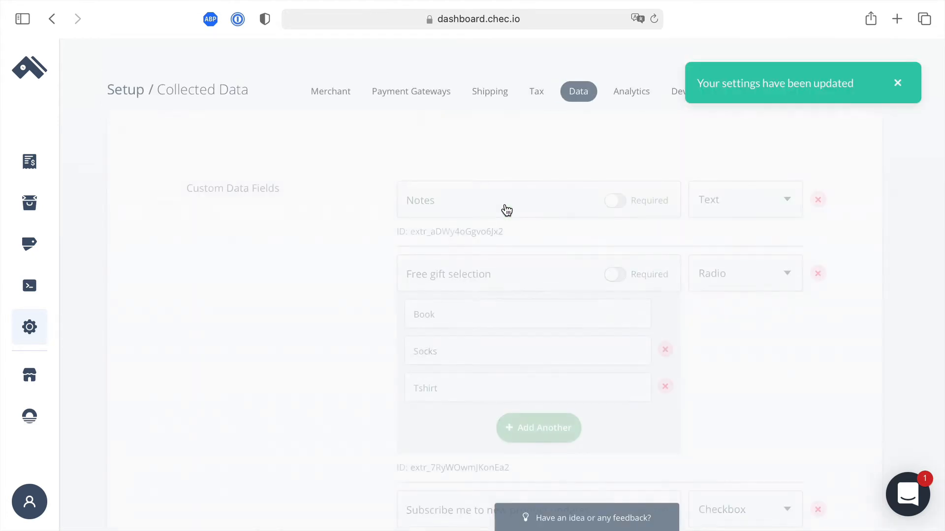
{"action": "scroll", "scroll_direction": "down", "scroll_amount": 3}
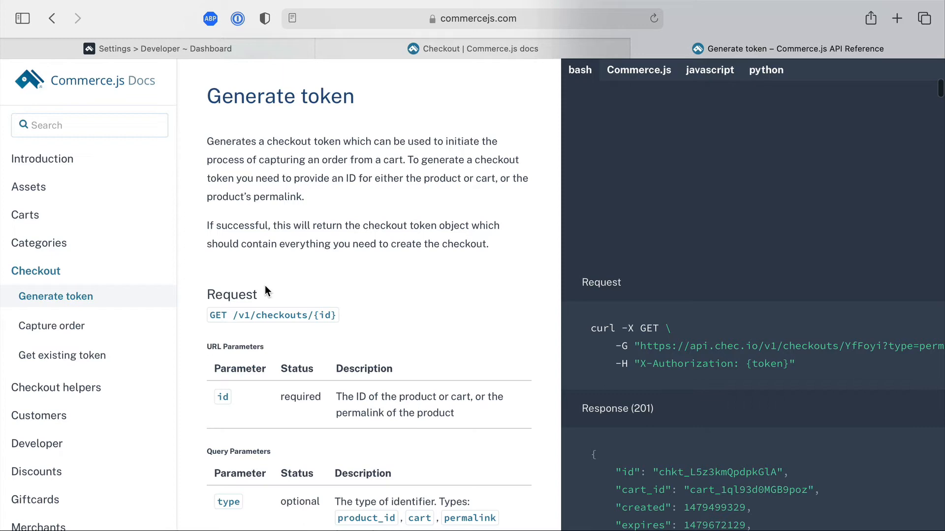
{"action": "mouse_move", "coordinate": [510, 267]}
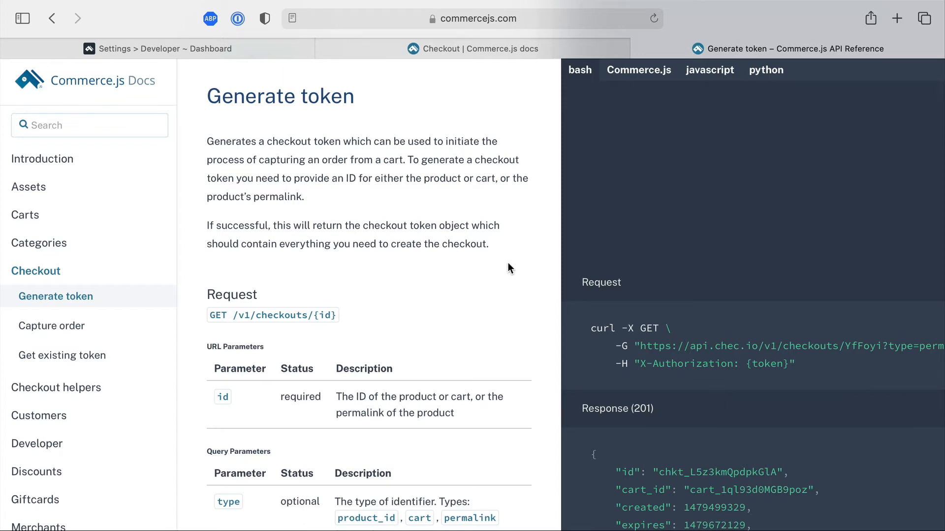
- Scroll through the Generate token sample response JSON in the API reference
{"action": "scroll", "scroll_direction": "down", "scroll_amount": 3}
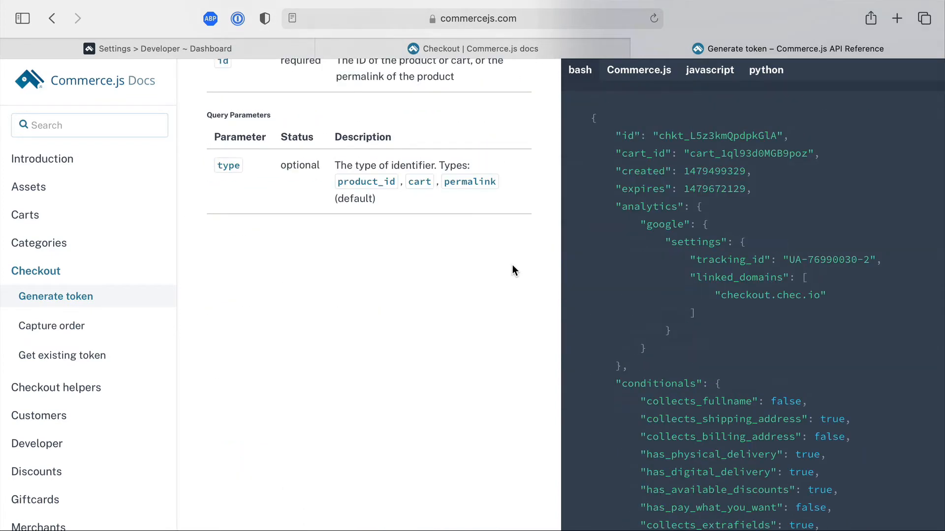
{"action": "scroll", "scroll_direction": "down", "scroll_amount": 3}
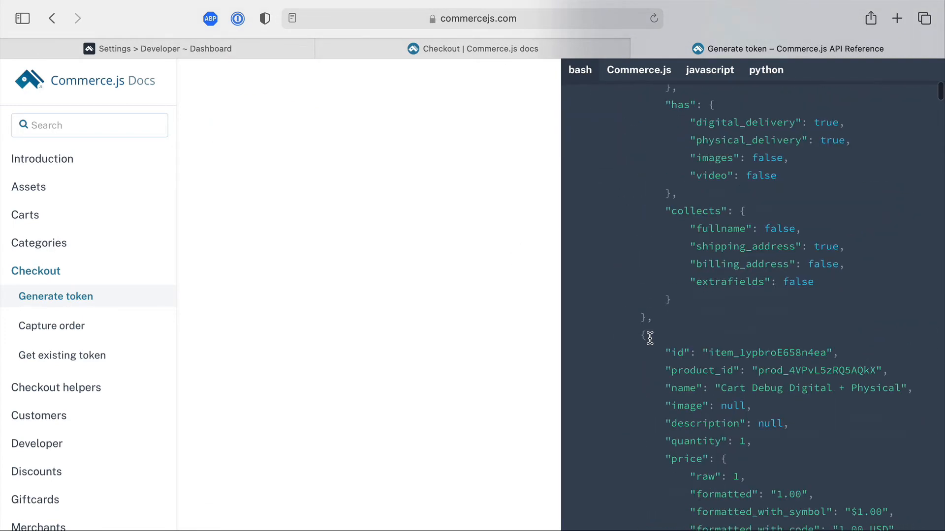
{"action": "scroll", "scroll_direction": "down", "scroll_amount": 3}
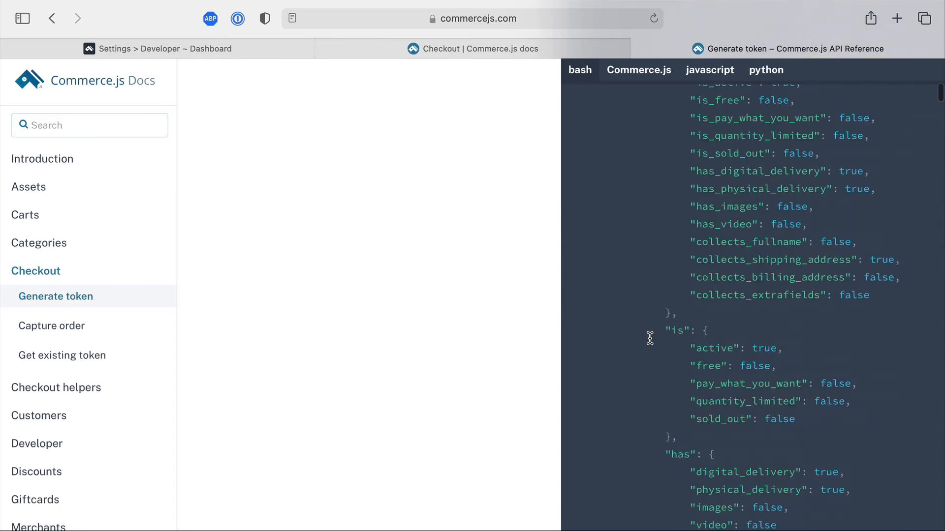
{"action": "scroll", "scroll_direction": "down", "scroll_amount": 3}
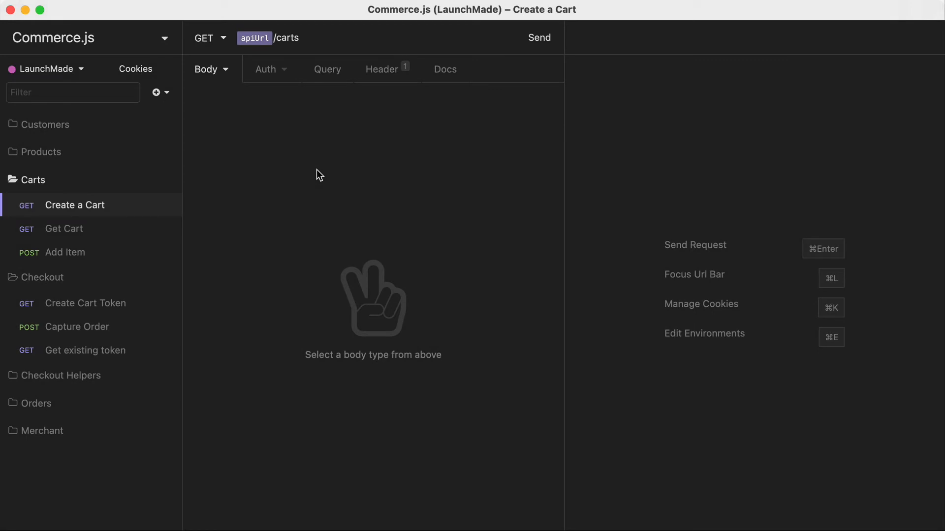
- Send Create a Cart, then review the Get Cart, Add Item and products requests
{"action": "left_click", "coordinate": [538, 37]}
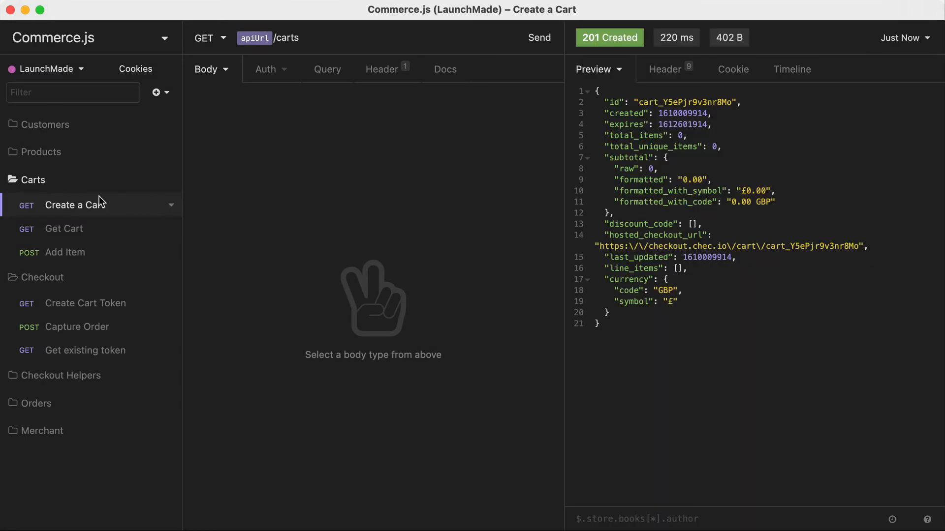
{"action": "left_click", "coordinate": [64, 228]}
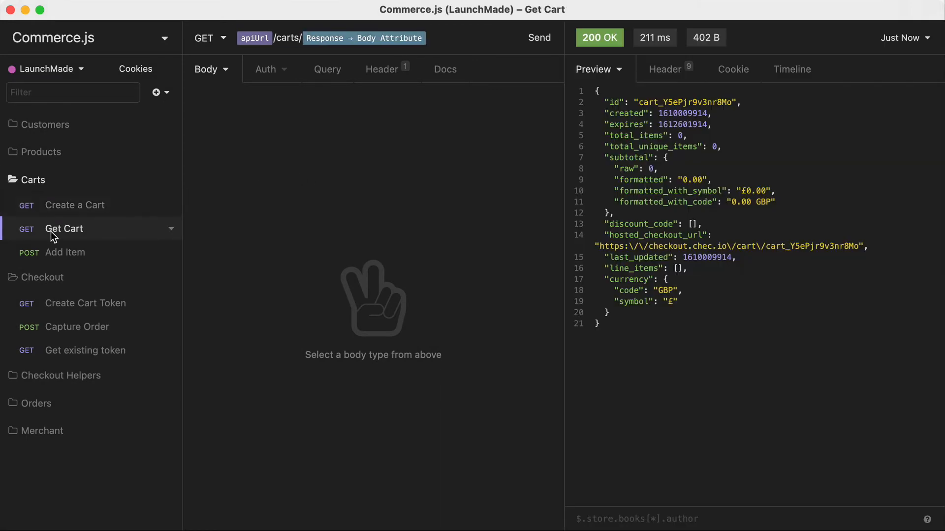
{"action": "left_click", "coordinate": [65, 252]}
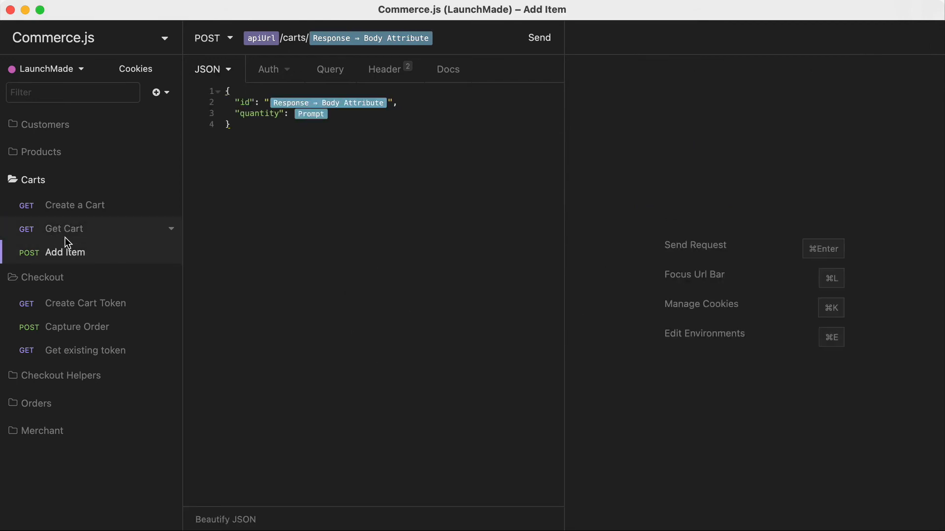
{"action": "left_click", "coordinate": [79, 200]}
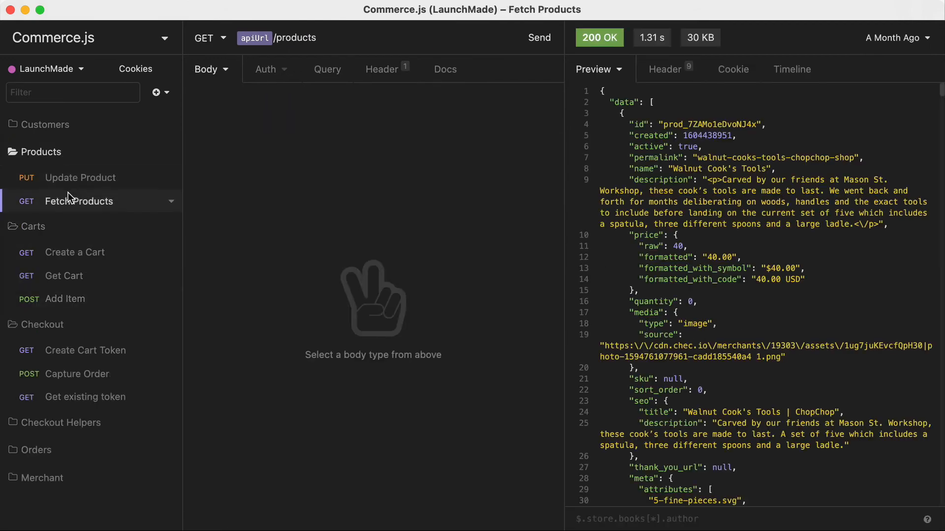
{"action": "left_click", "coordinate": [538, 38]}
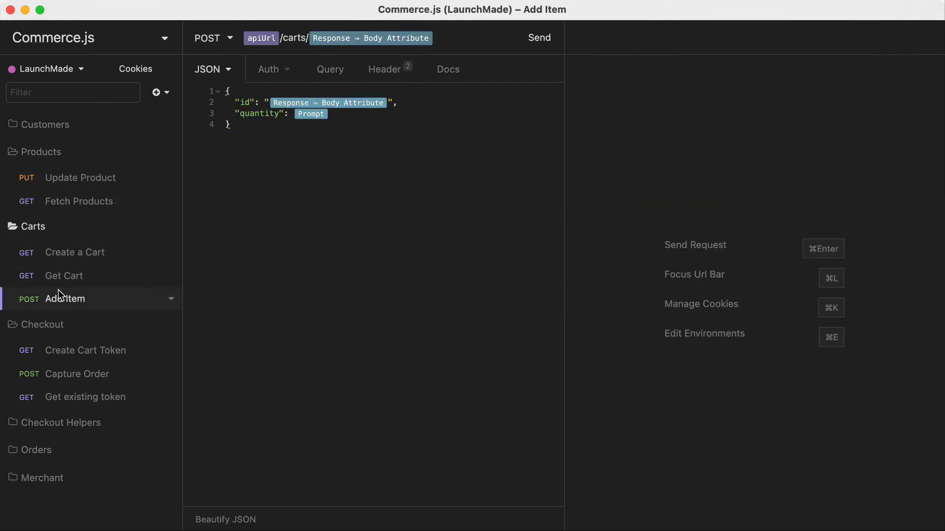
- Add the Shure sm7b to the cart and send Create Cart Token for a 201 response
{"action": "left_click", "coordinate": [539, 37]}
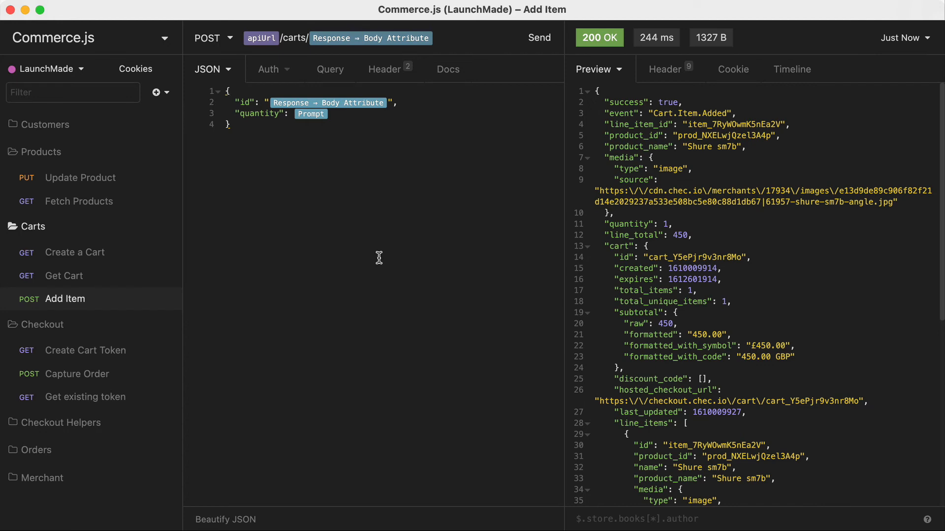
{"action": "left_click", "coordinate": [86, 351]}
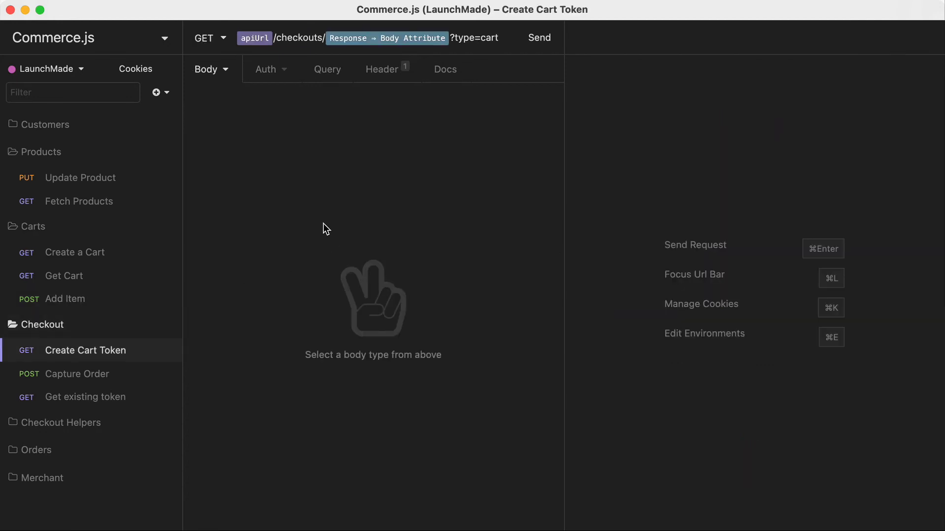
{"action": "left_click", "coordinate": [538, 38]}
{"action": "type", "text": "$.extrafie"}
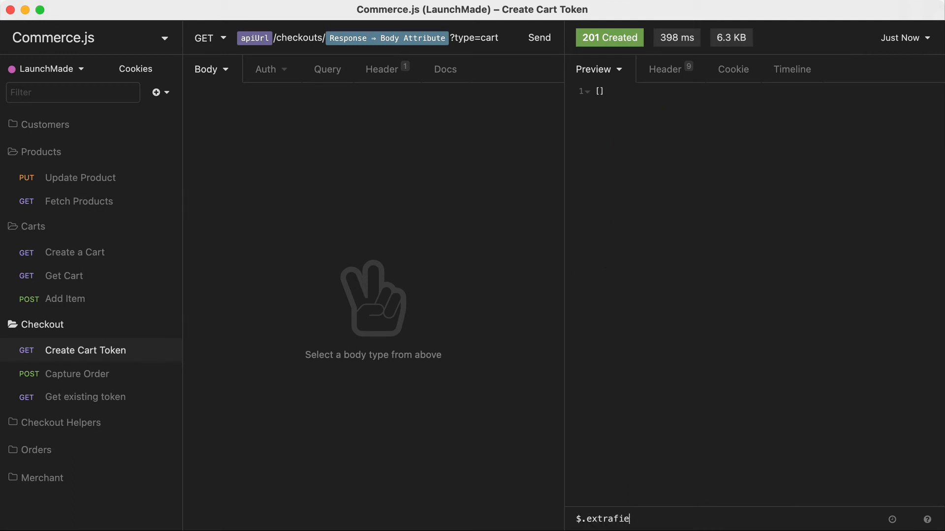
- Filter the token response with $.extrafields and review the five custom fields listed
{"action": "type", "text": "lds"}
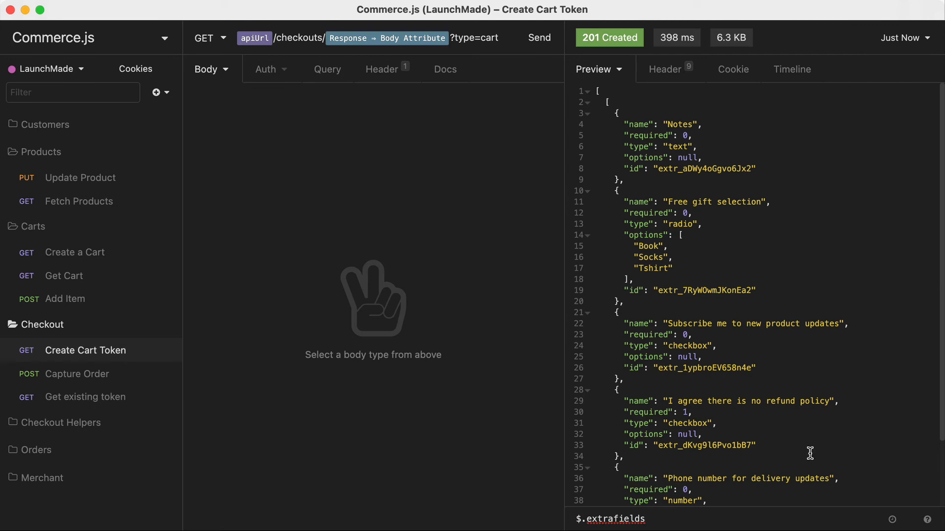
{"action": "scroll", "scroll_direction": "down", "scroll_amount": 3}
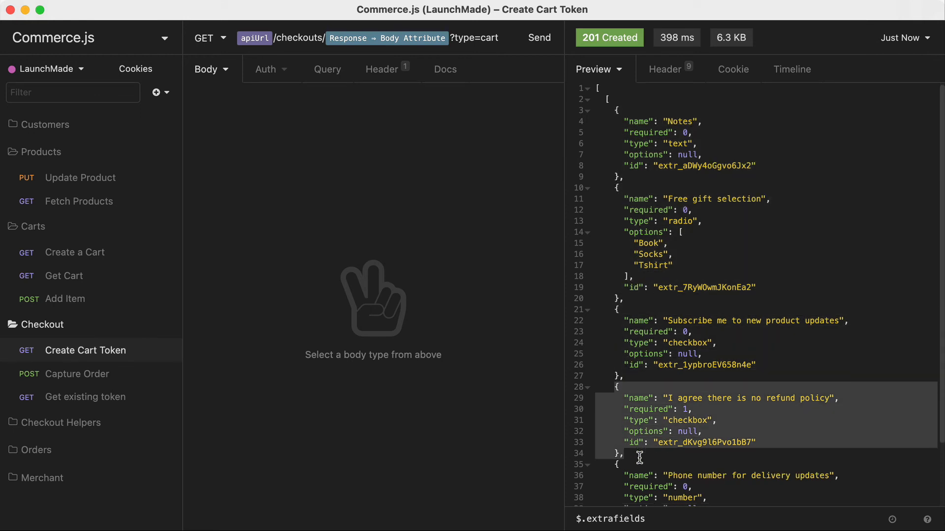
{"action": "scroll", "scroll_direction": "down", "scroll_amount": 3}
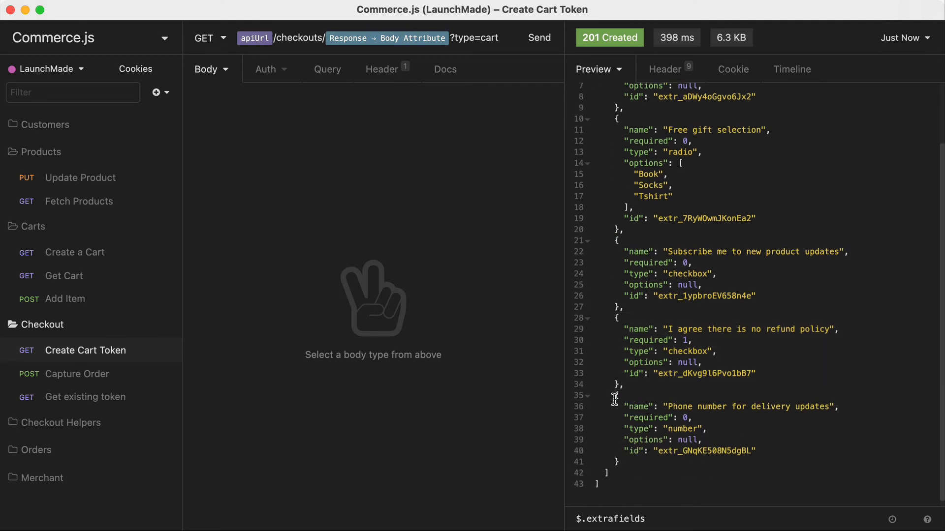
{"action": "left_click_drag", "start_coordinate": [614, 396], "coordinate": [630, 463]}
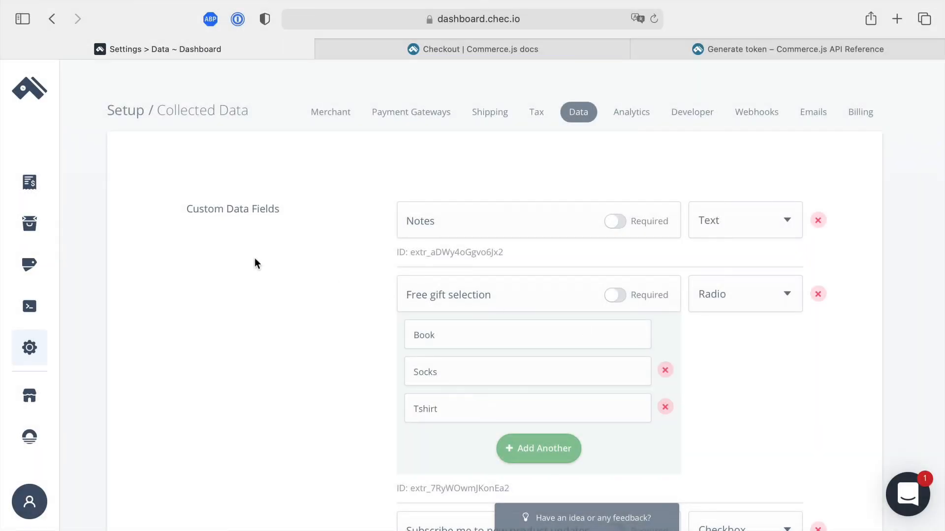
- Give the Shure sm7b product an extra field 'Engraving', save it, and check the token response
{"action": "left_click", "coordinate": [29, 224]}
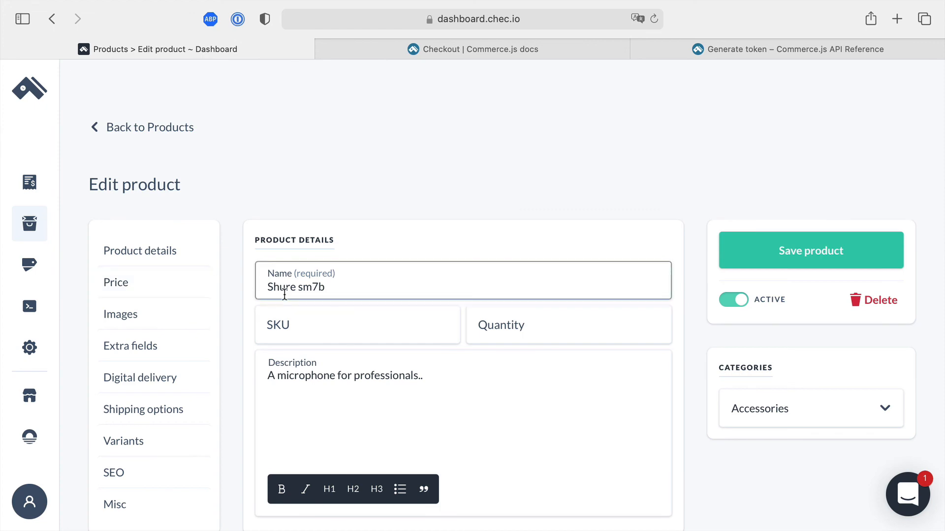
{"action": "scroll", "scroll_direction": "down", "scroll_amount": 3}
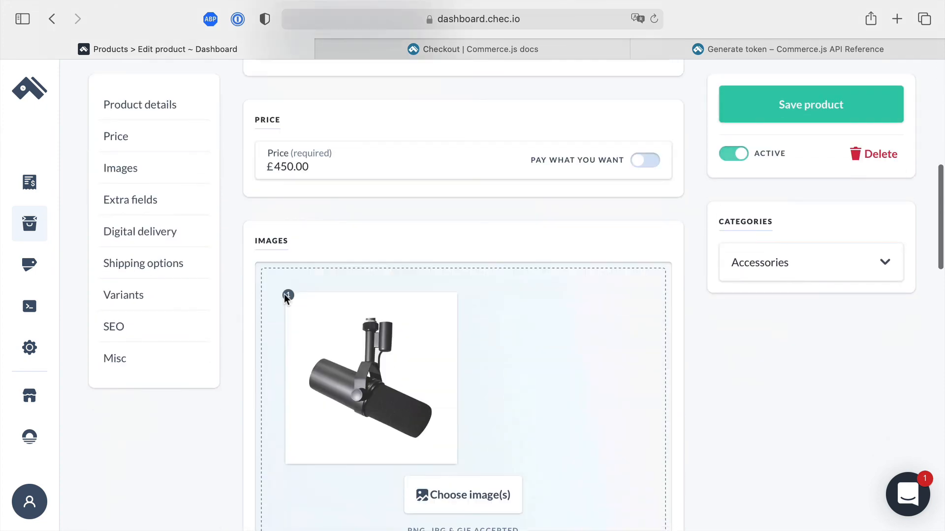
{"action": "scroll", "scroll_direction": "down", "scroll_amount": 3}
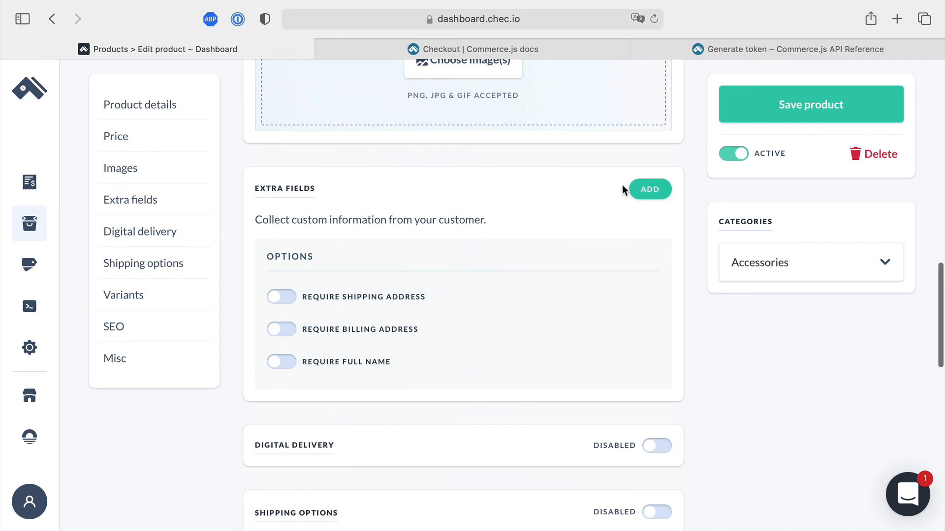
{"action": "left_click", "coordinate": [649, 189]}
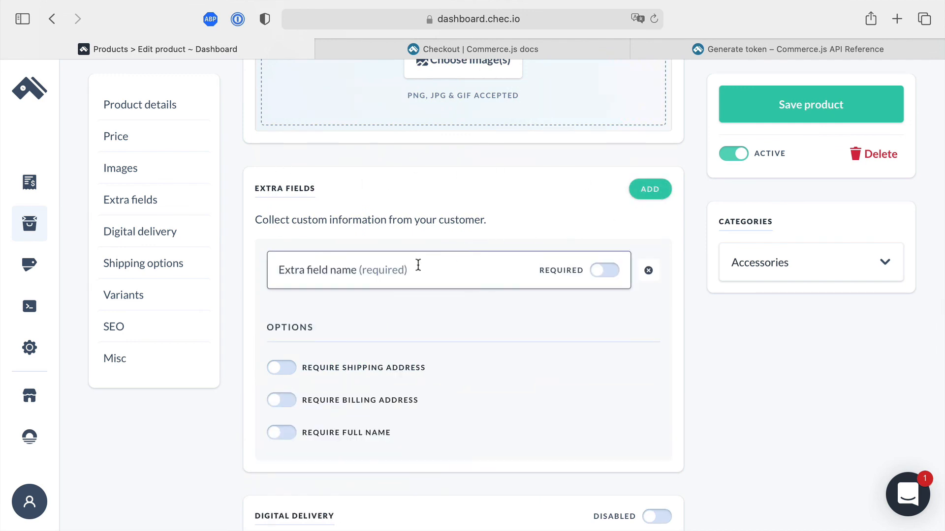
{"action": "type", "text": "Engraving"}
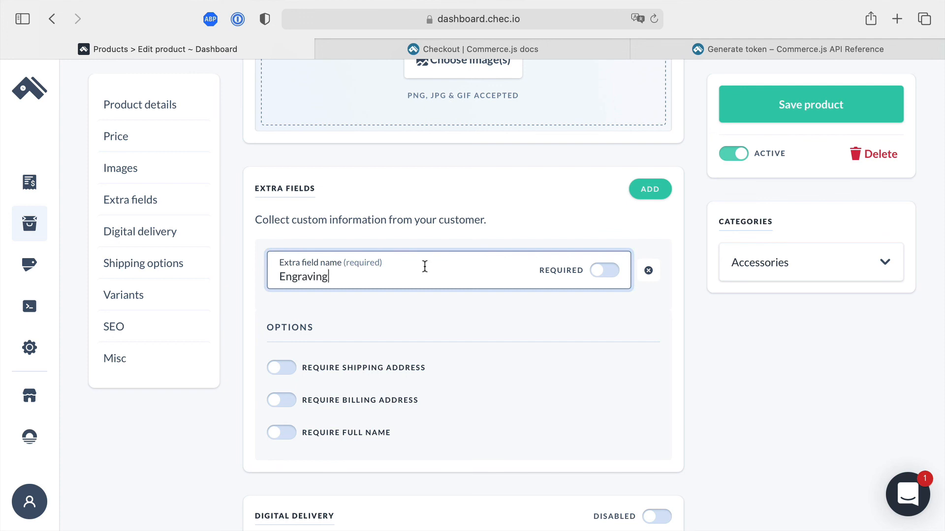
{"action": "mouse_move", "coordinate": [814, 121]}
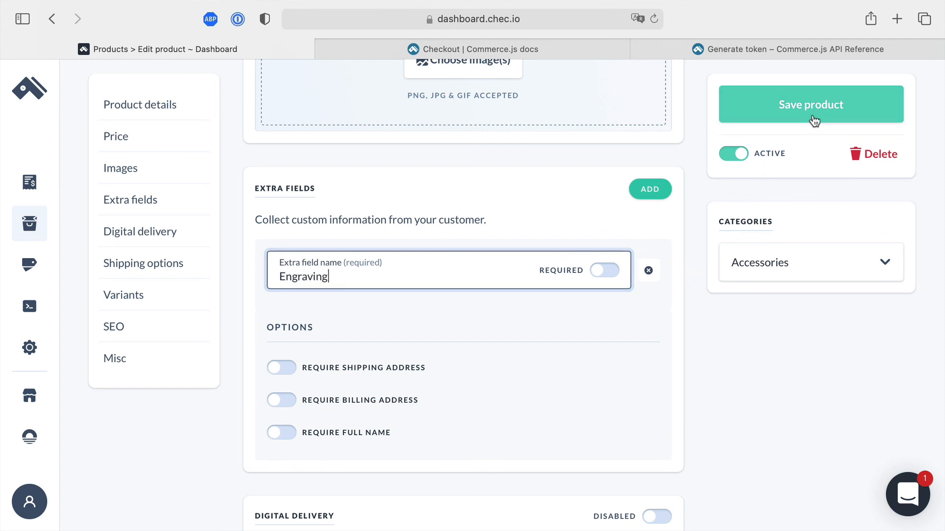
{"action": "left_click", "coordinate": [810, 104]}
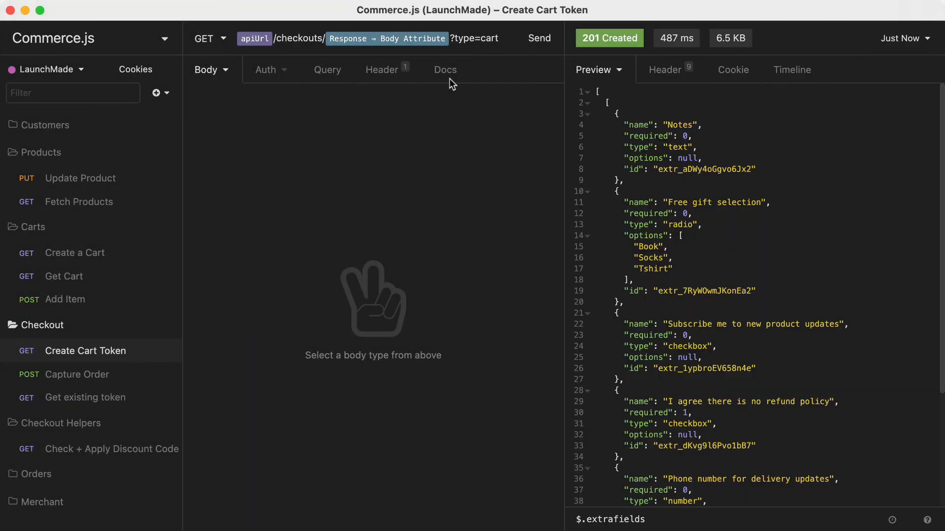
{"action": "scroll", "scroll_direction": "down", "scroll_amount": 3}
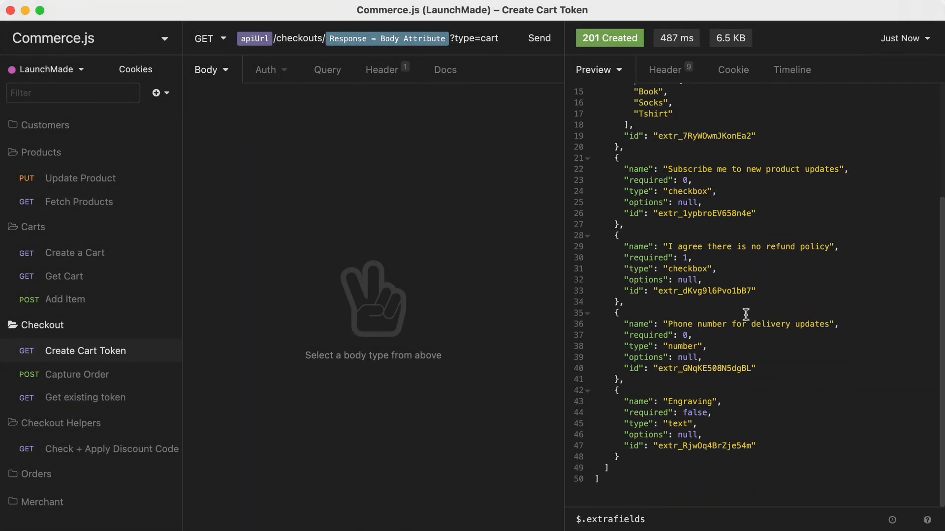